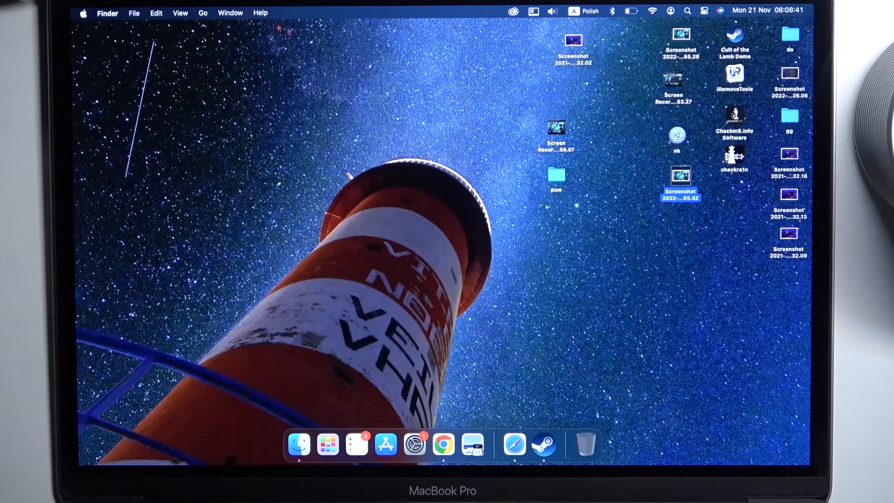
mouse_move(415, 443)
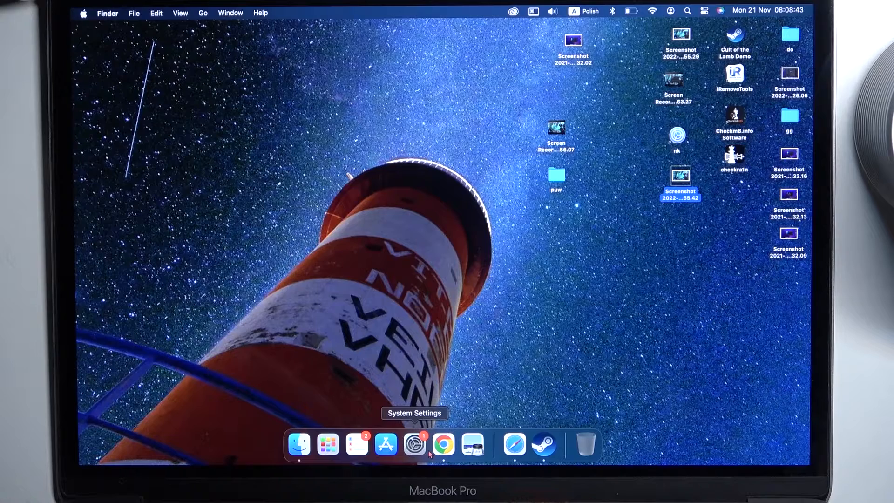
Step: Launch System Settings from the Dock
left_click(414, 444)
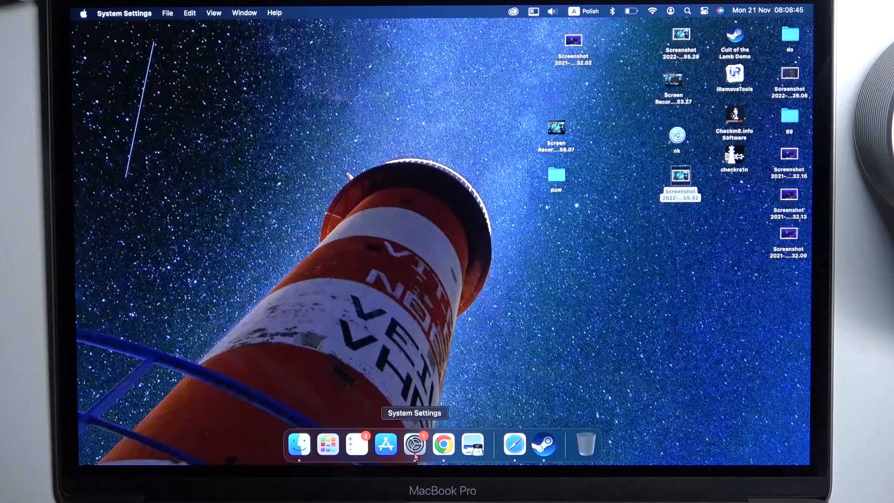
left_click(414, 444)
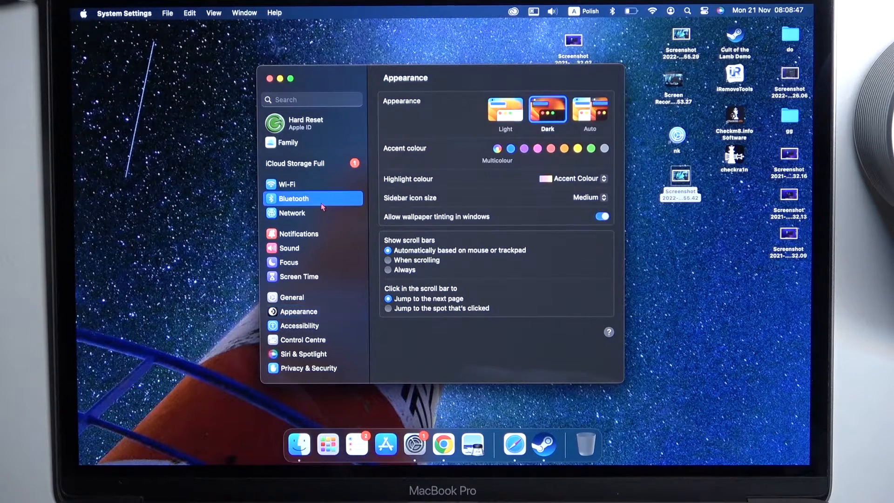
Step: In Bluetooth settings, connect the Beosound Explore speaker from Nearby Devices
left_click(293, 198)
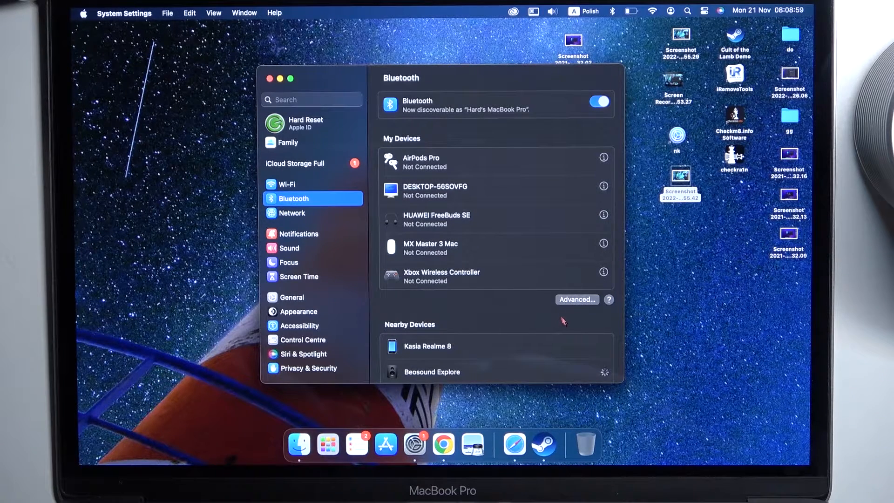
left_click(432, 371)
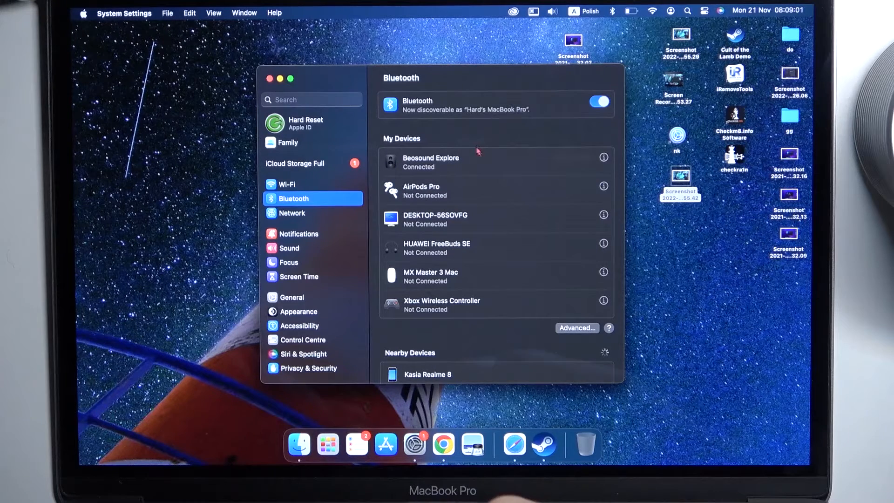